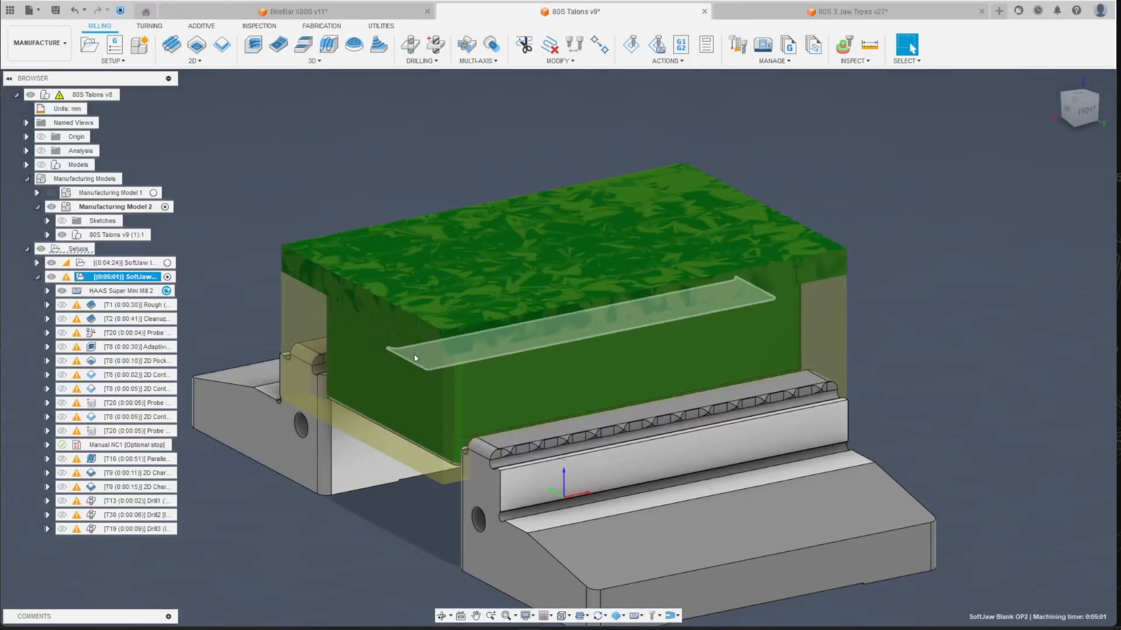
Preview the T1 Rough, T2 Cleanup, T8 Adaptive and 2D Pocket/Contour toolpaths in turn.
drag(414, 358, 397, 350)
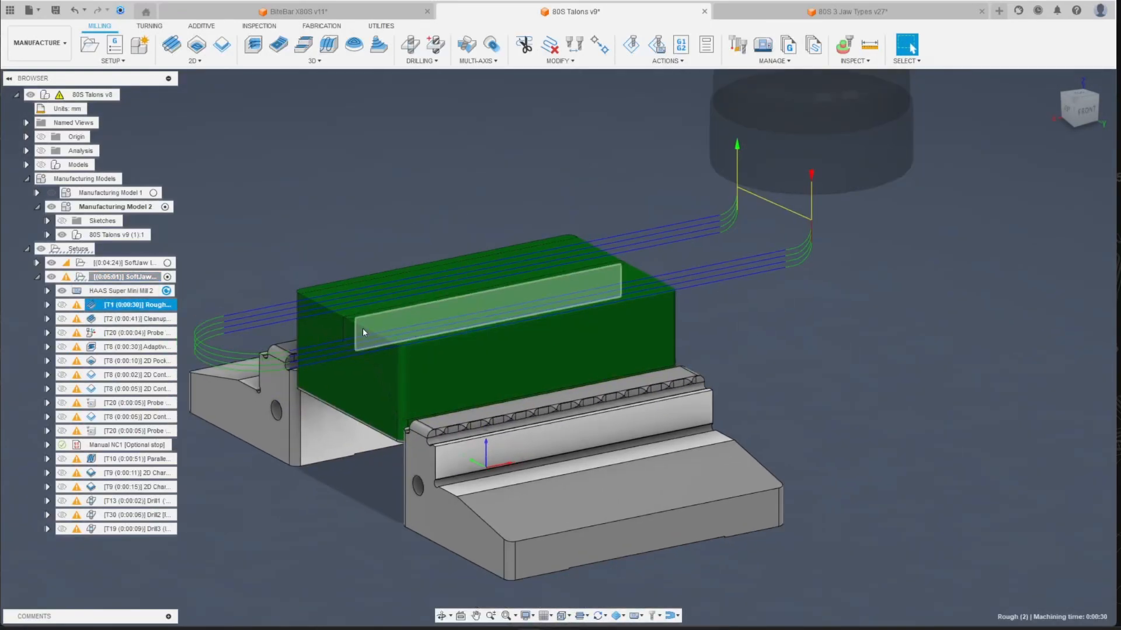
click(136, 317)
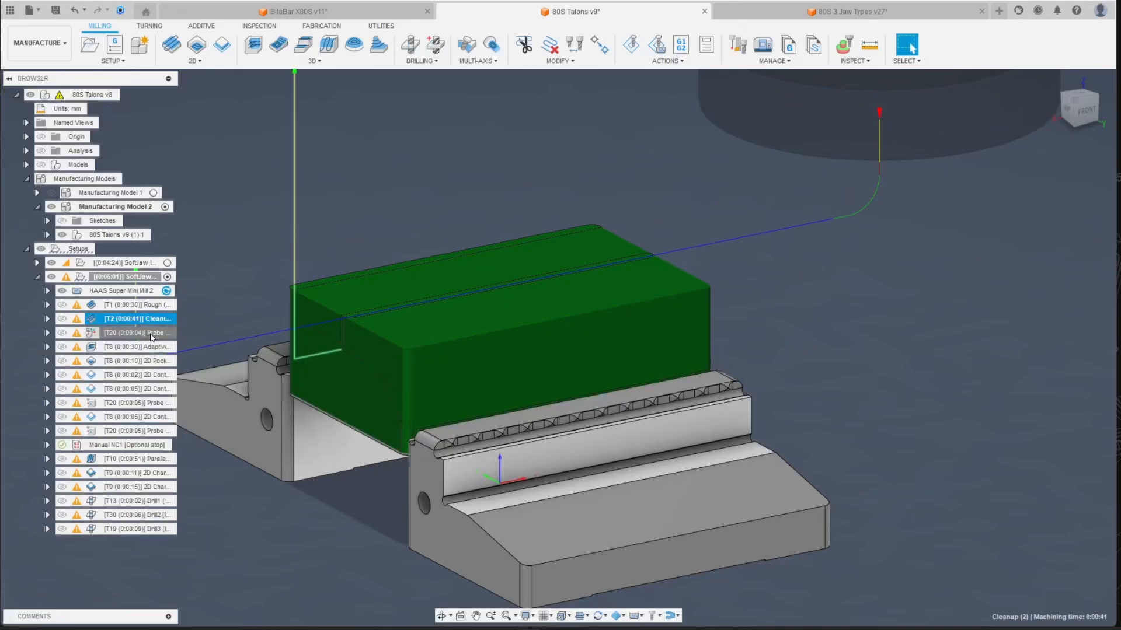
click(136, 346)
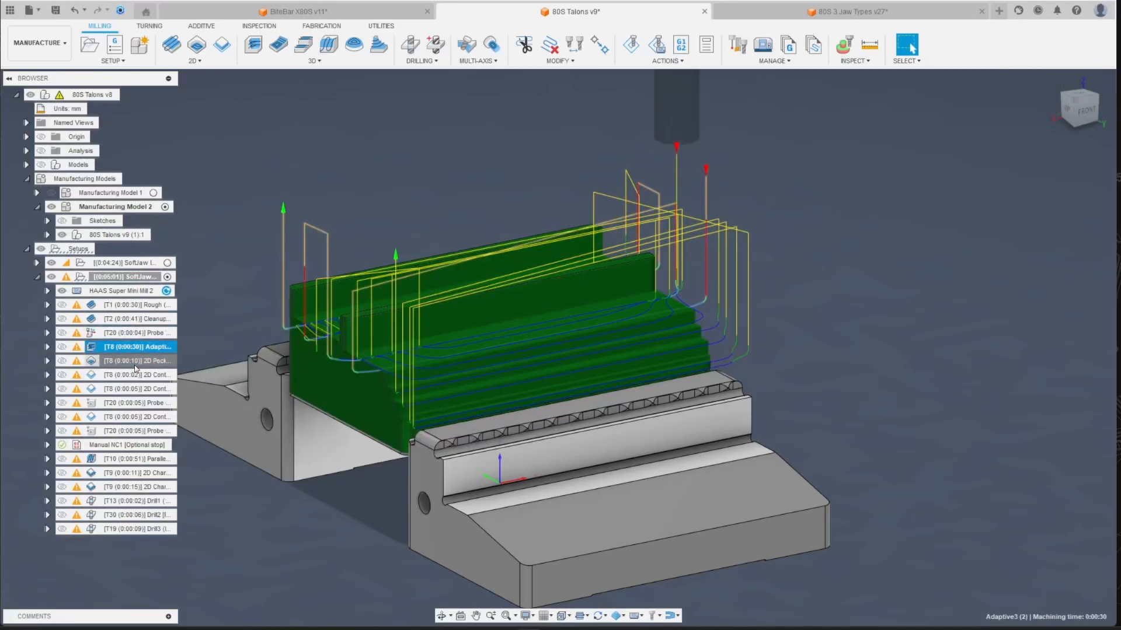
click(135, 389)
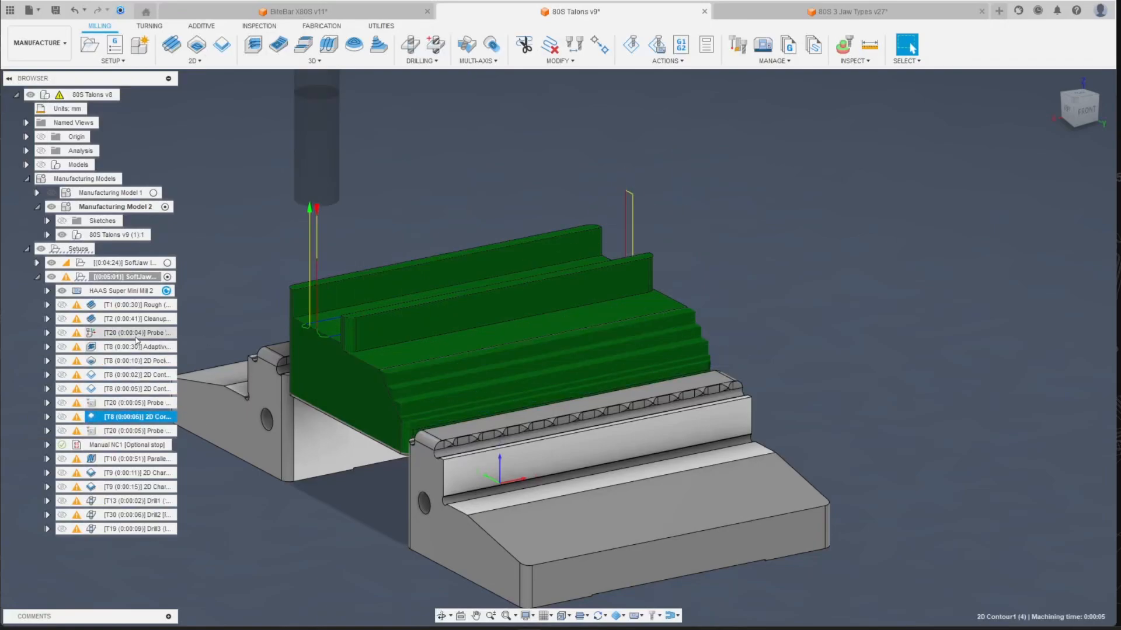
click(135, 333)
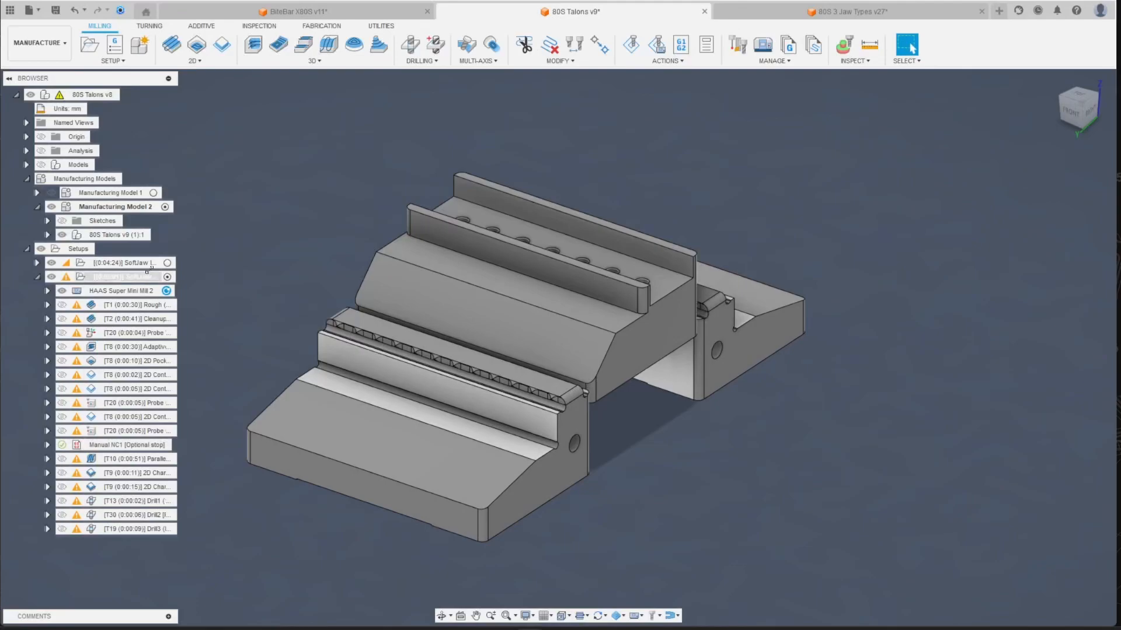
Edit the SoftJaw Blank OP2 setup to use WCS offset 54 with program number 1001.
click(122, 276)
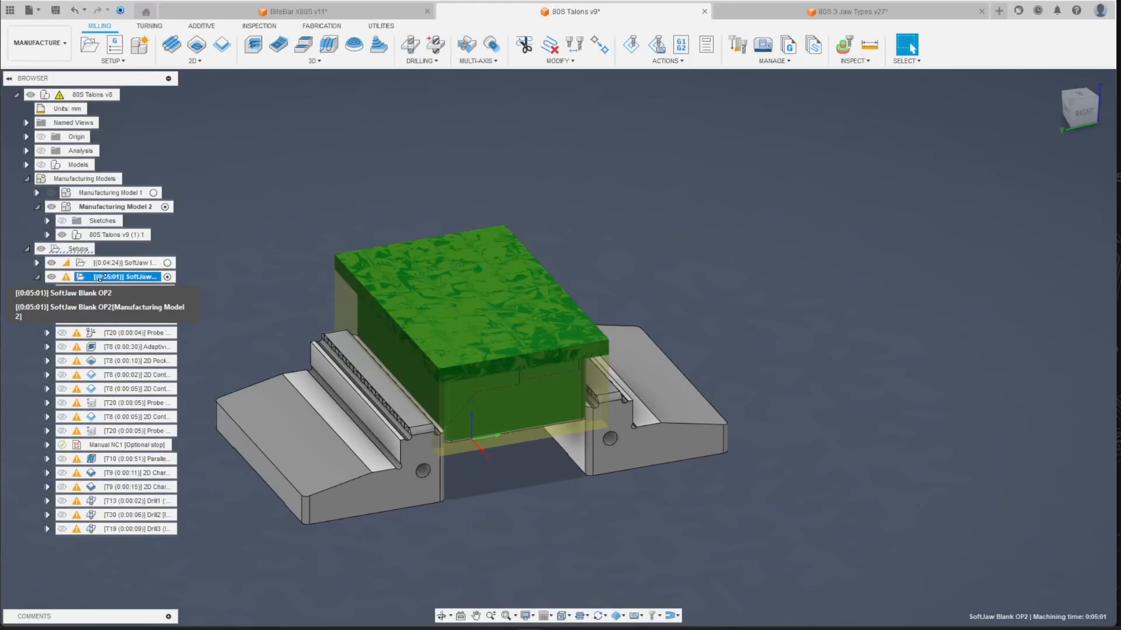
right_click(125, 277)
text(54)
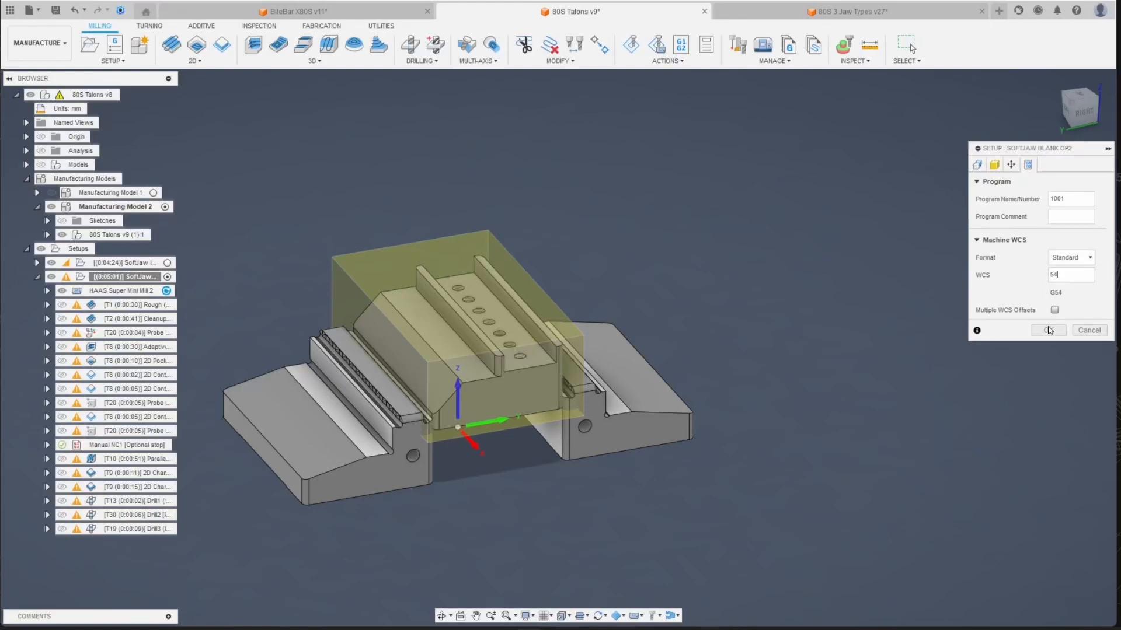
click(1047, 330)
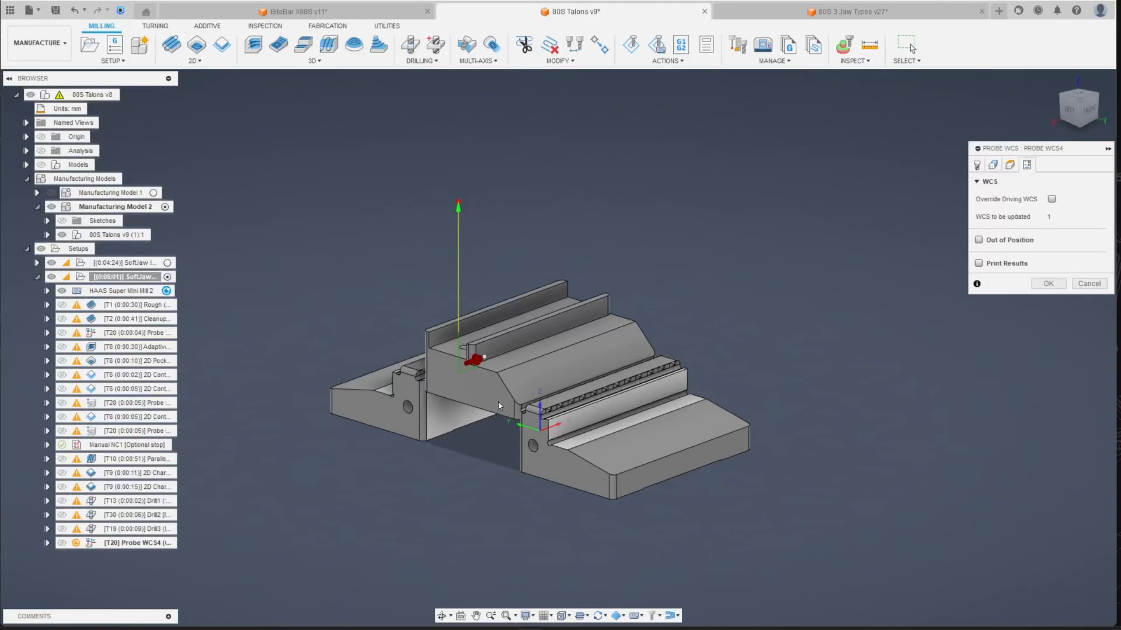
Enable Override Driving WCS on the Probe WCS54 operation with override value 6.
click(1050, 199)
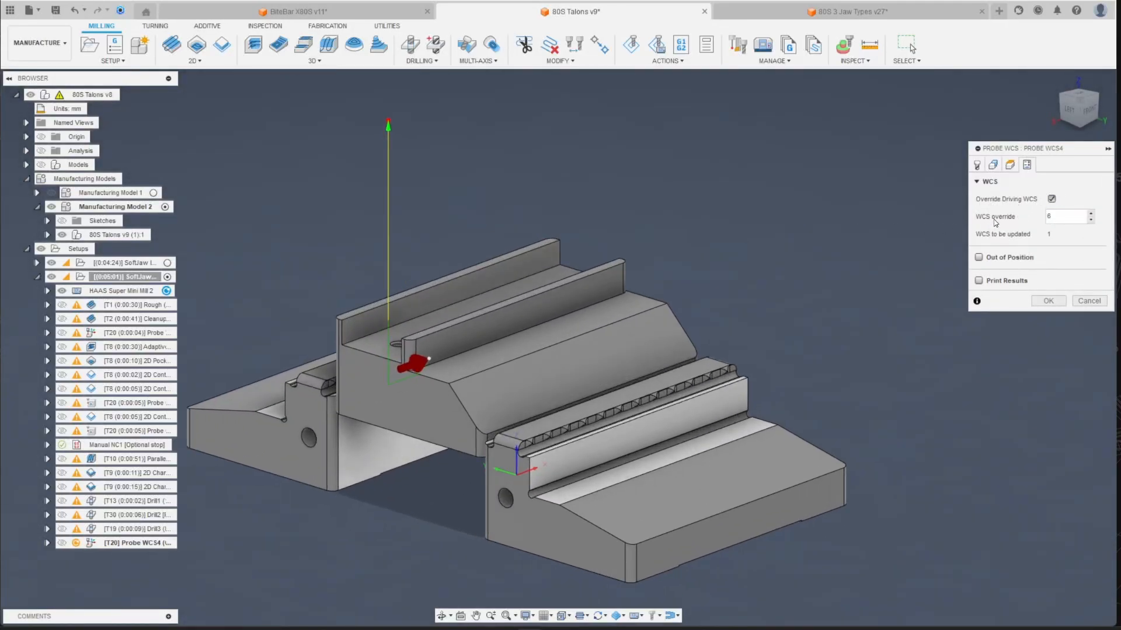
click(1065, 217)
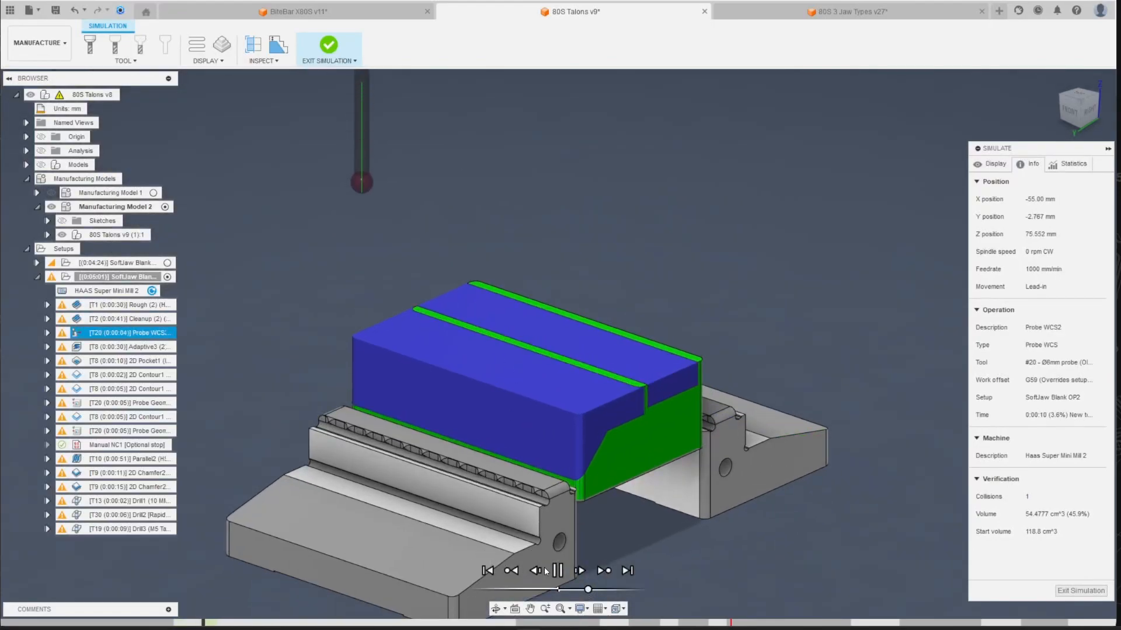
Simulate OP2 from Probe WCS2 through the final Drill3 operation, then leave simulation.
click(557, 571)
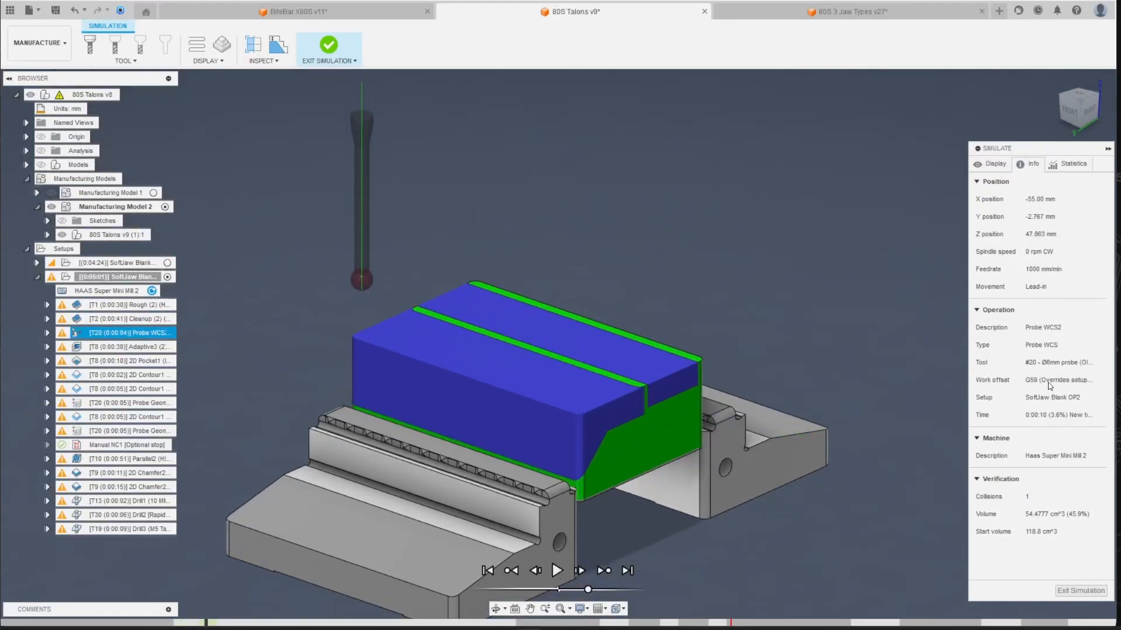
click(557, 571)
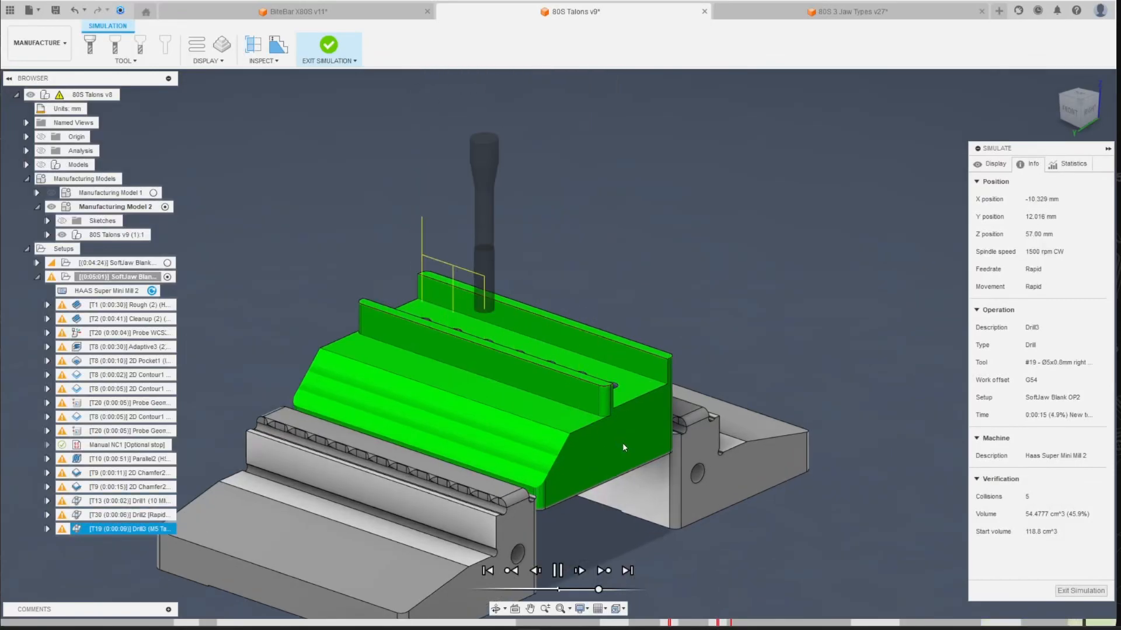
click(329, 43)
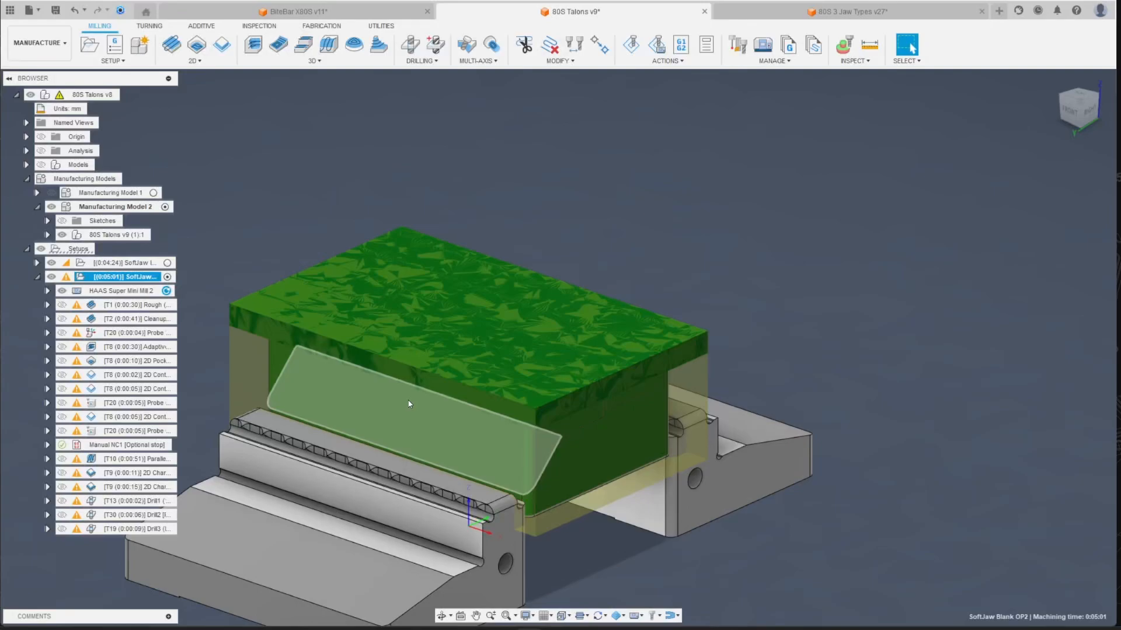
right_click(137, 332)
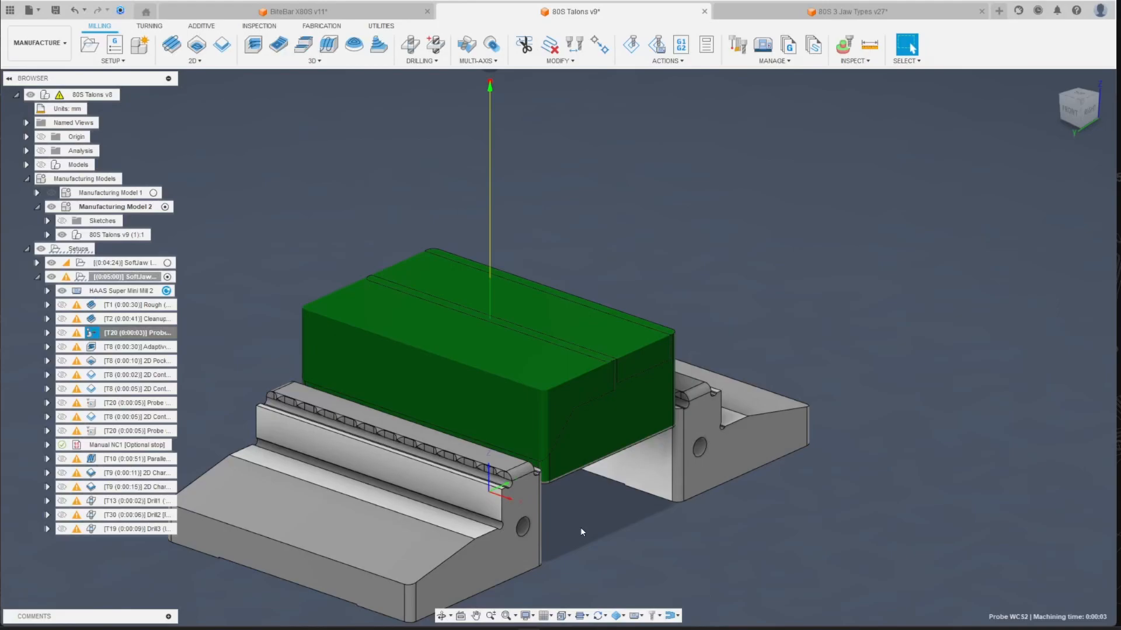
mouse_move(591, 530)
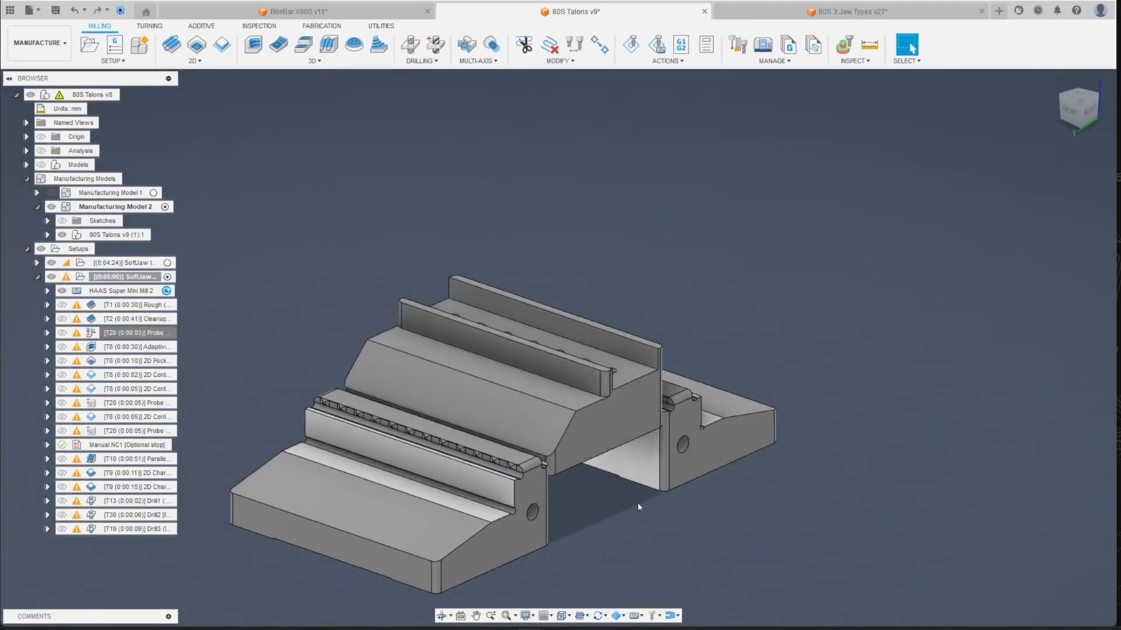
Select Probe WCS2 and move to the Inspection tools to begin a Probe Geometry operation.
click(135, 333)
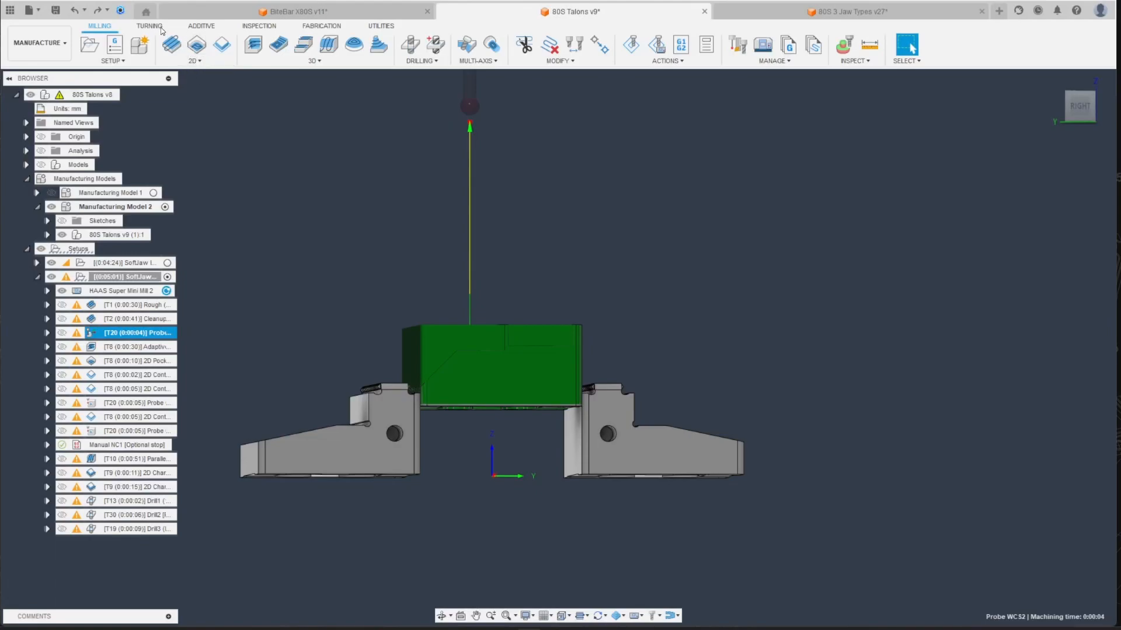
click(260, 25)
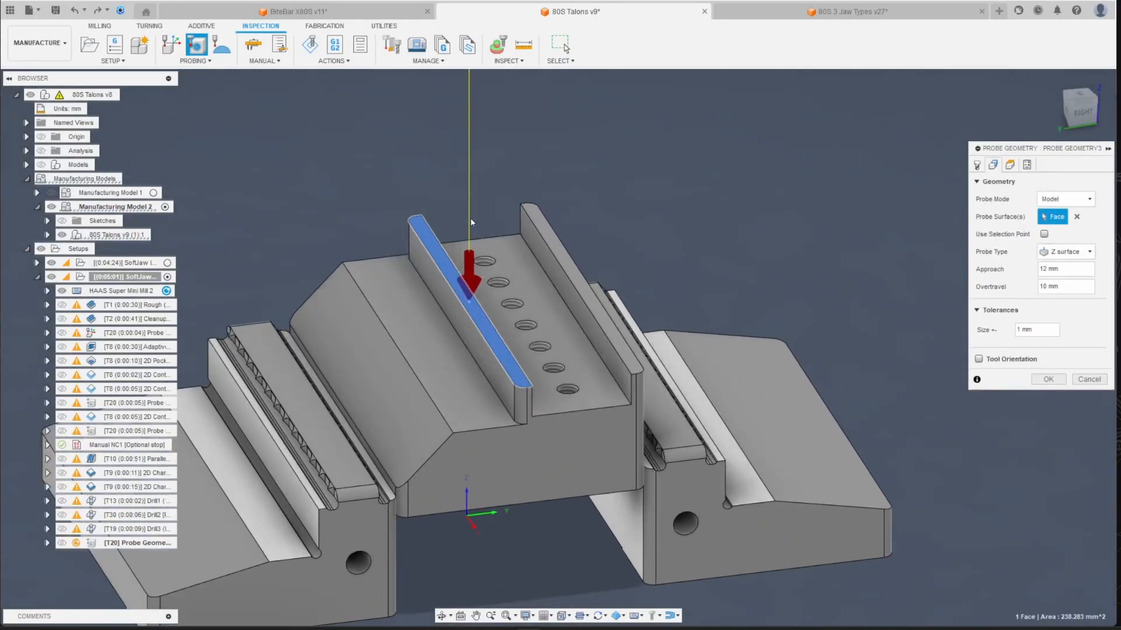
Confirm the Probe Geometry operation and return to the Milling tools.
click(992, 165)
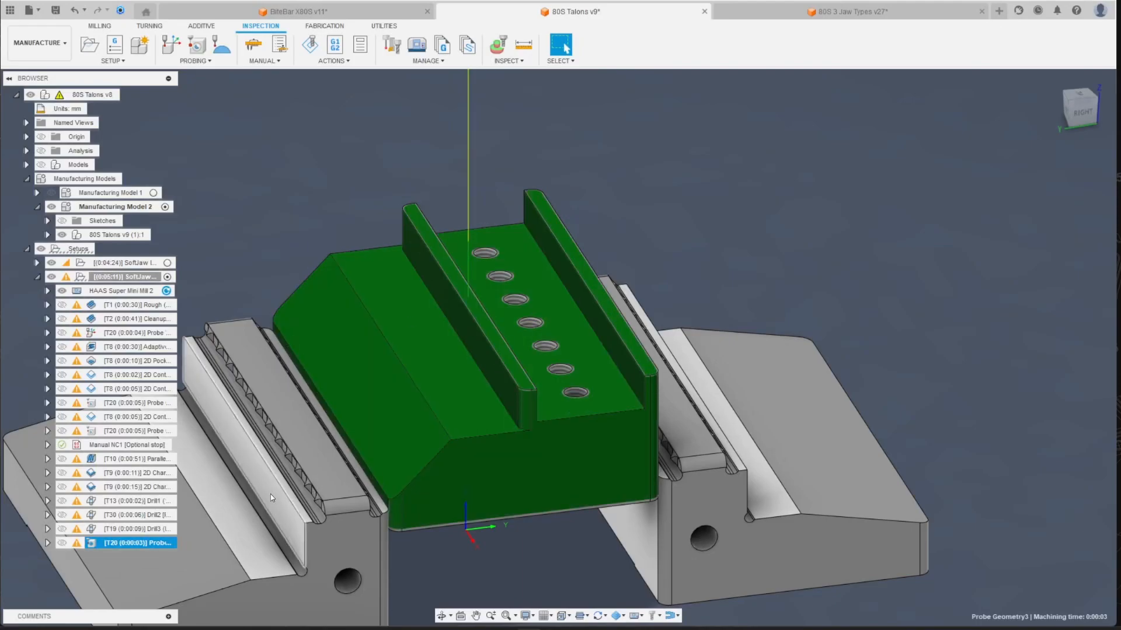
click(101, 26)
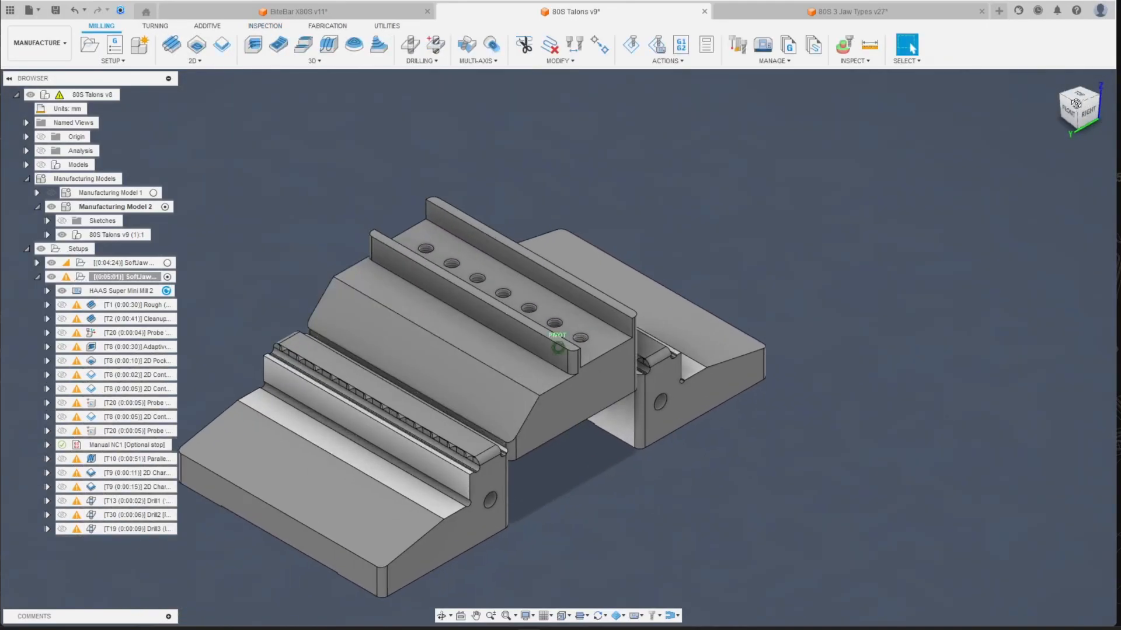
Show the Drill3 toolpath with its row of hole-drilling moves on the jaw.
click(135, 529)
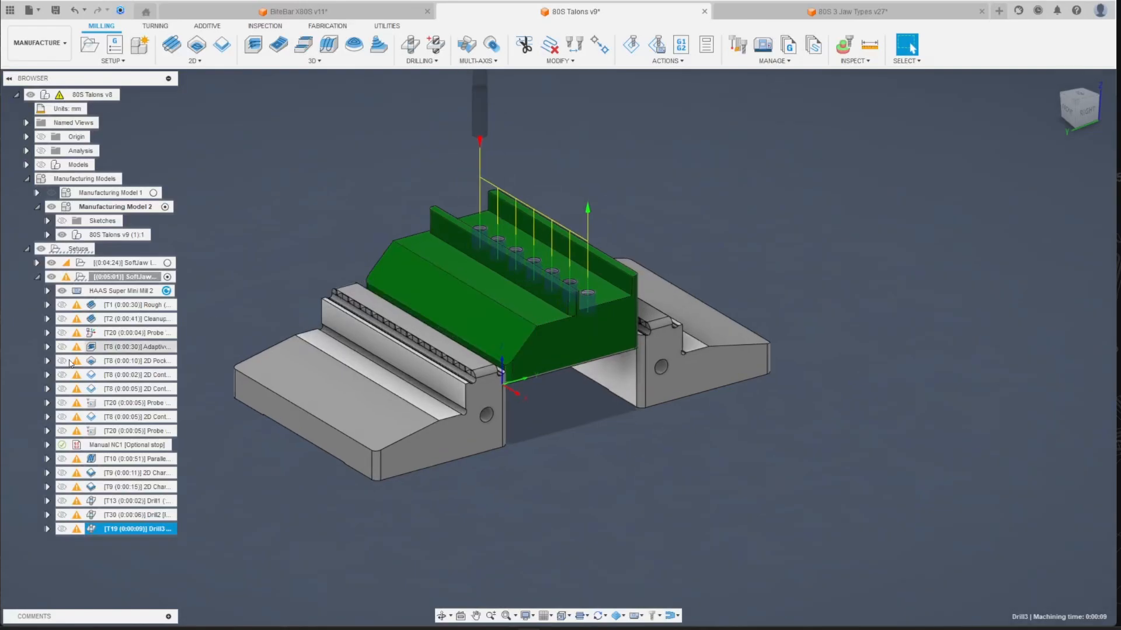
mouse_move(235, 355)
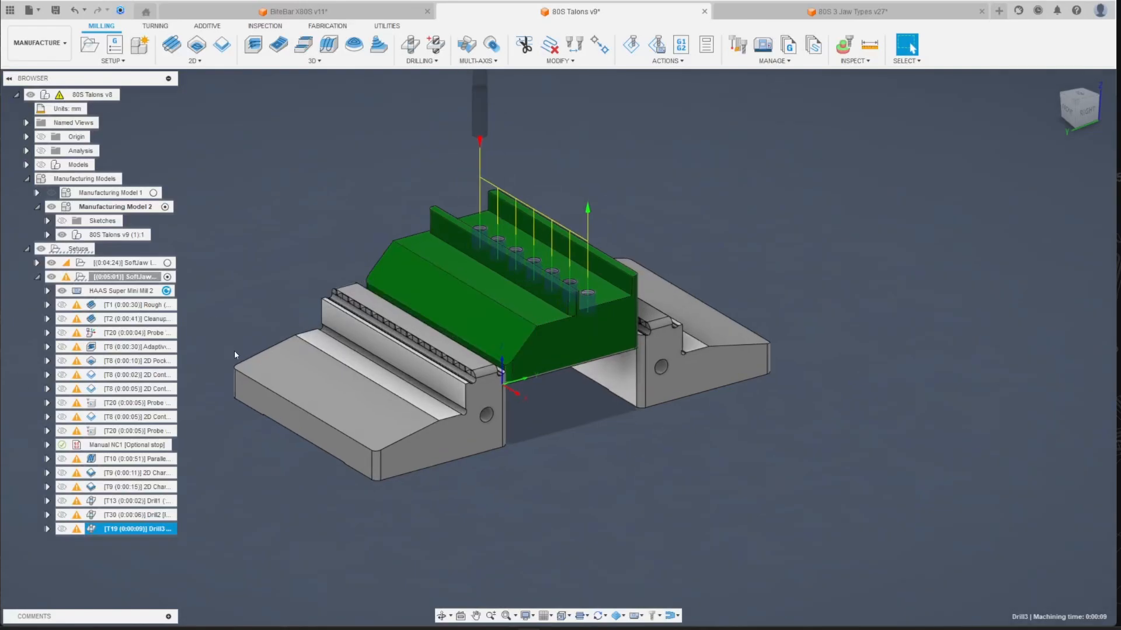